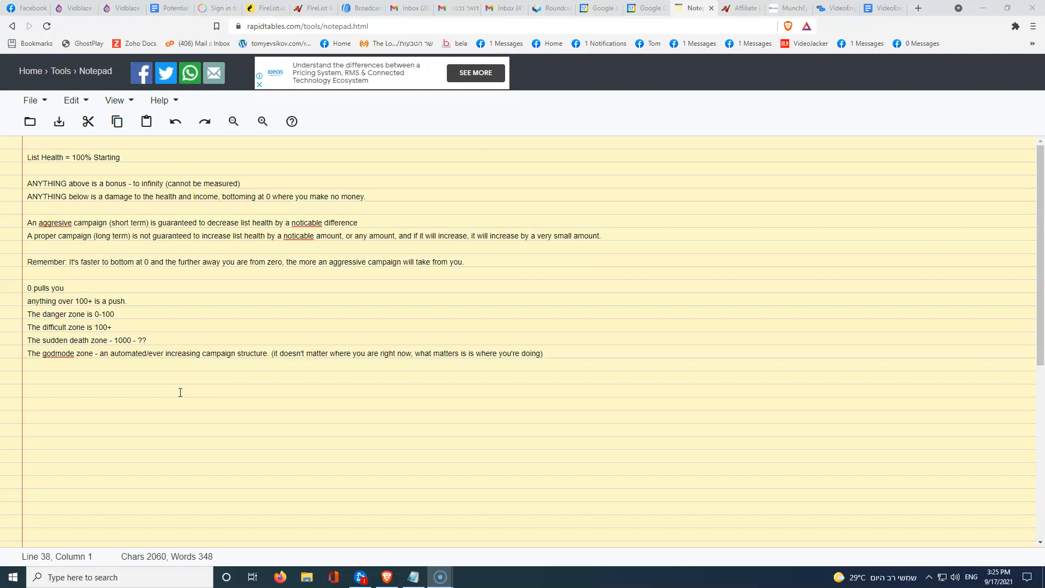
- Append " (Per each new lead)" to the 'List Health = 100% Starting' line
left_click(120, 156)
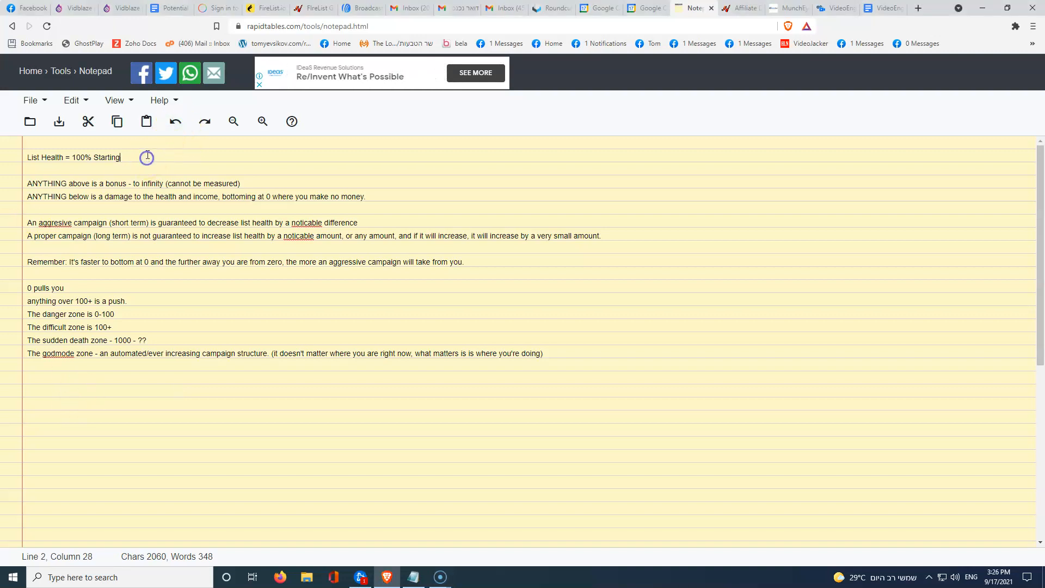
type("(E")
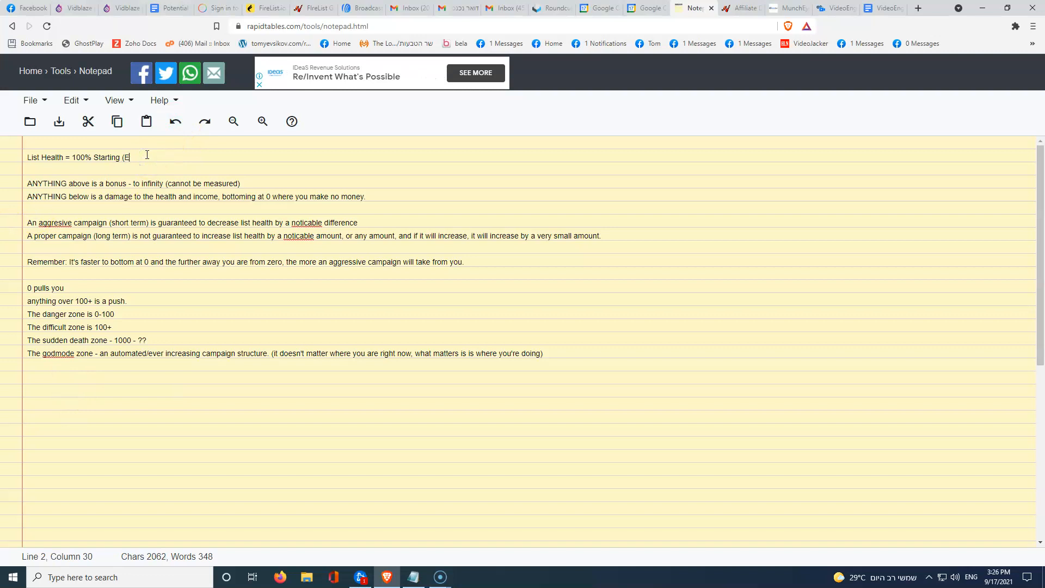
type("Per each ne")
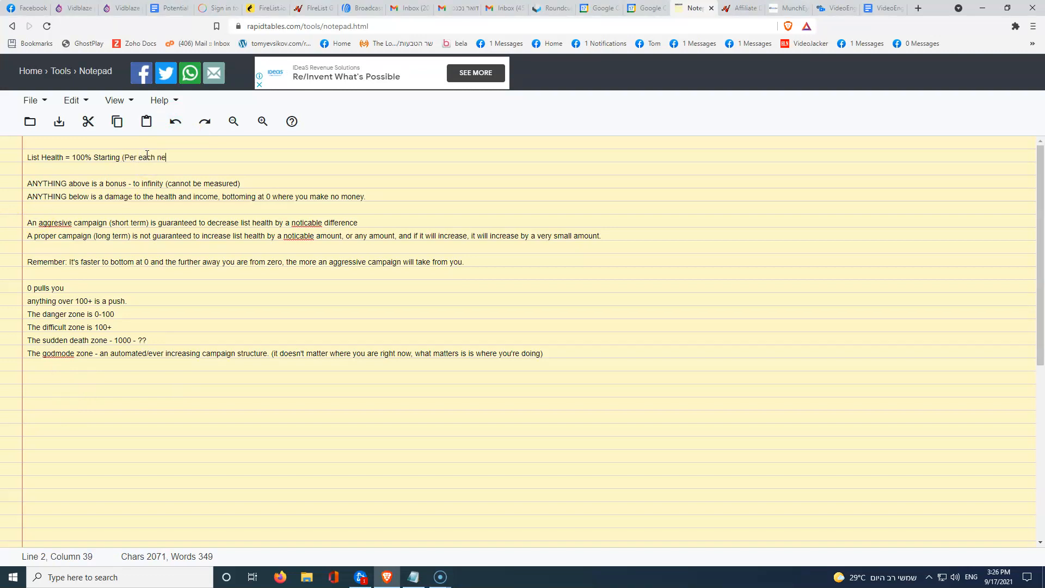
type("w lead)")
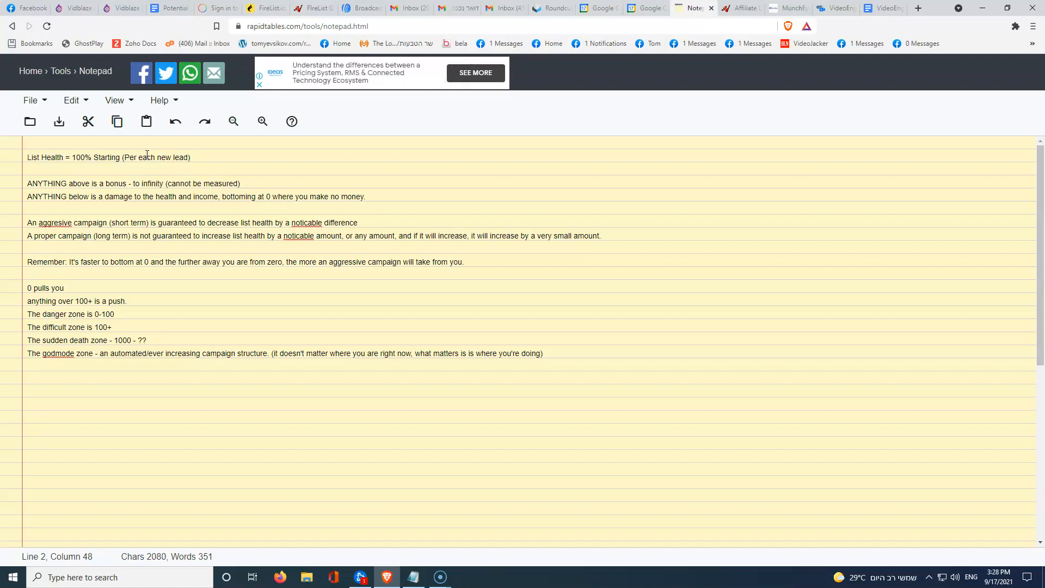
- Select the whole '8. Quick money will dry out quick...' paragraph for copying
scroll("down", 3)
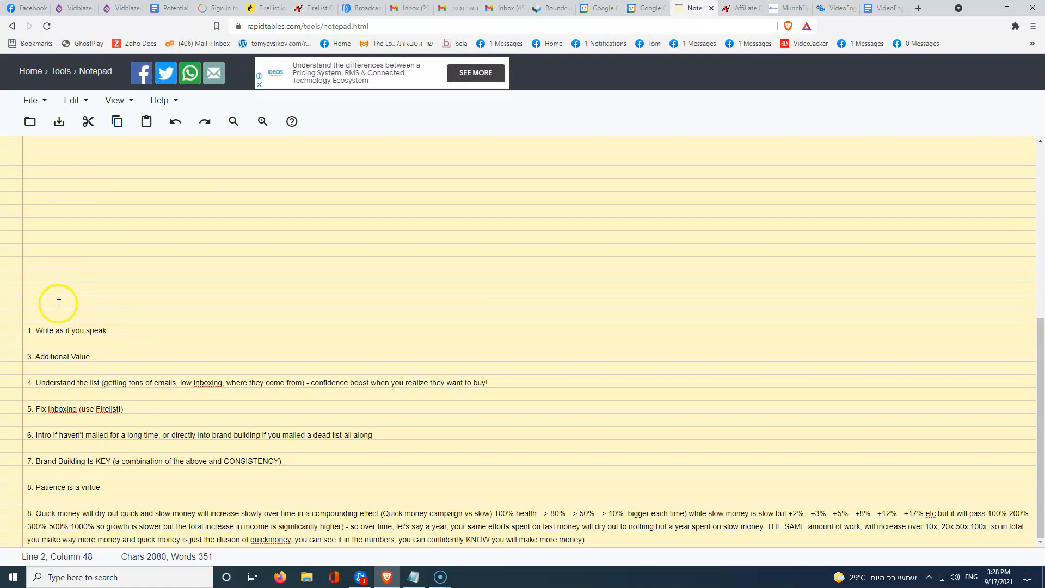
left_click_drag(37, 513, 584, 539)
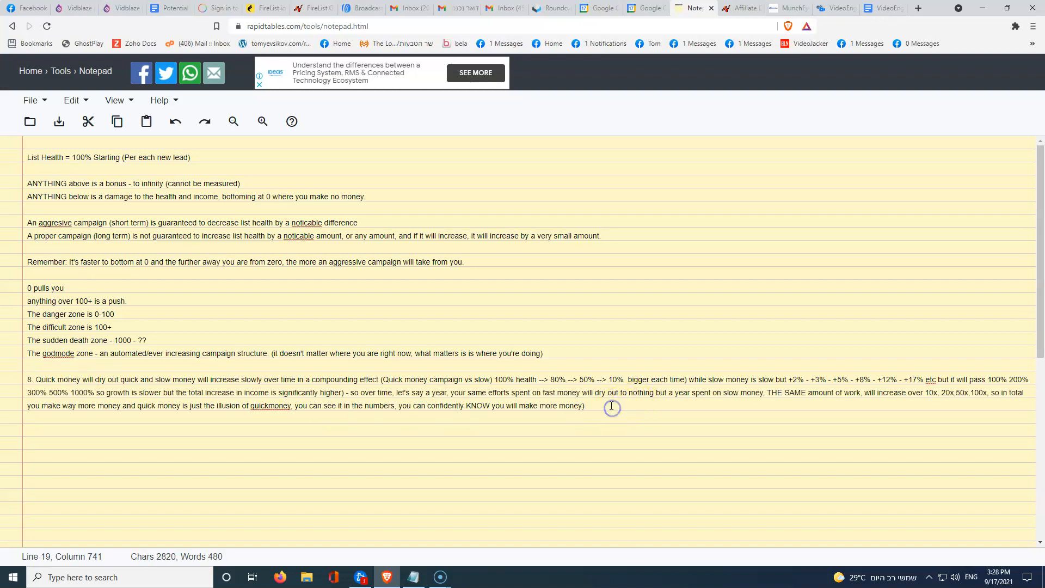
left_click(612, 407)
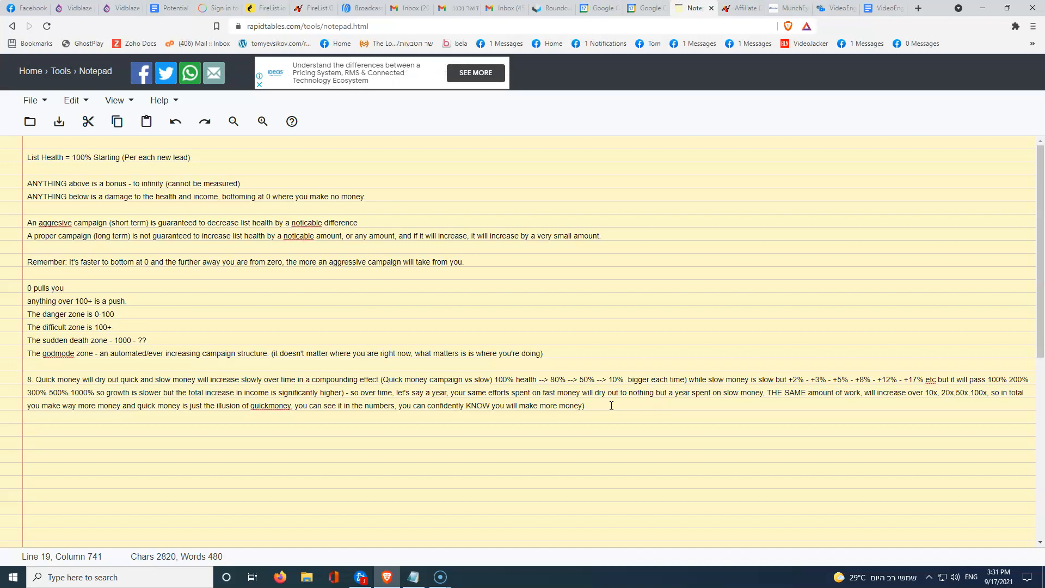
left_click_drag(26, 379, 831, 380)
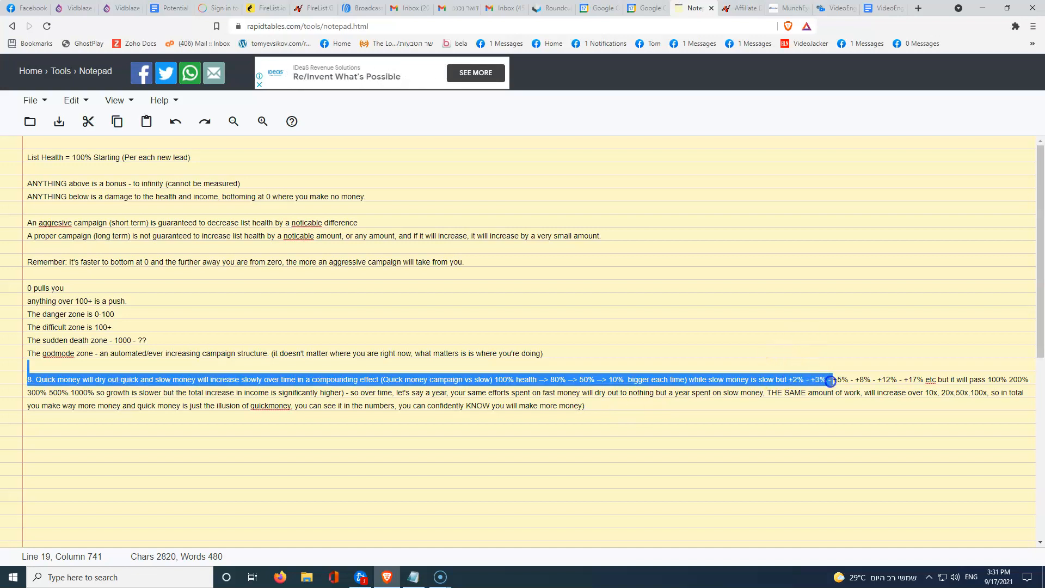
left_click(860, 377)
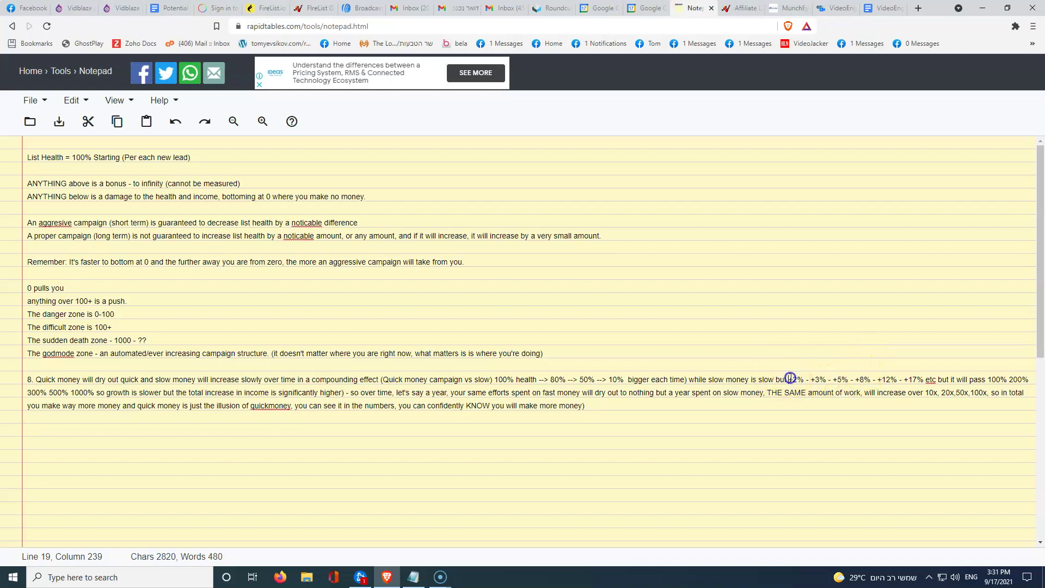
left_click(833, 378)
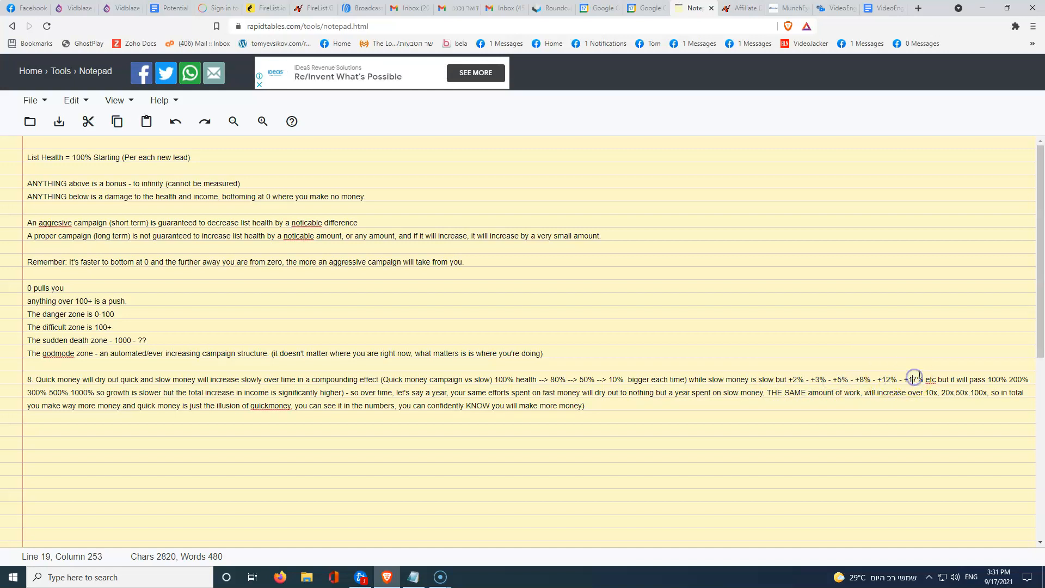
mouse_move(971, 375)
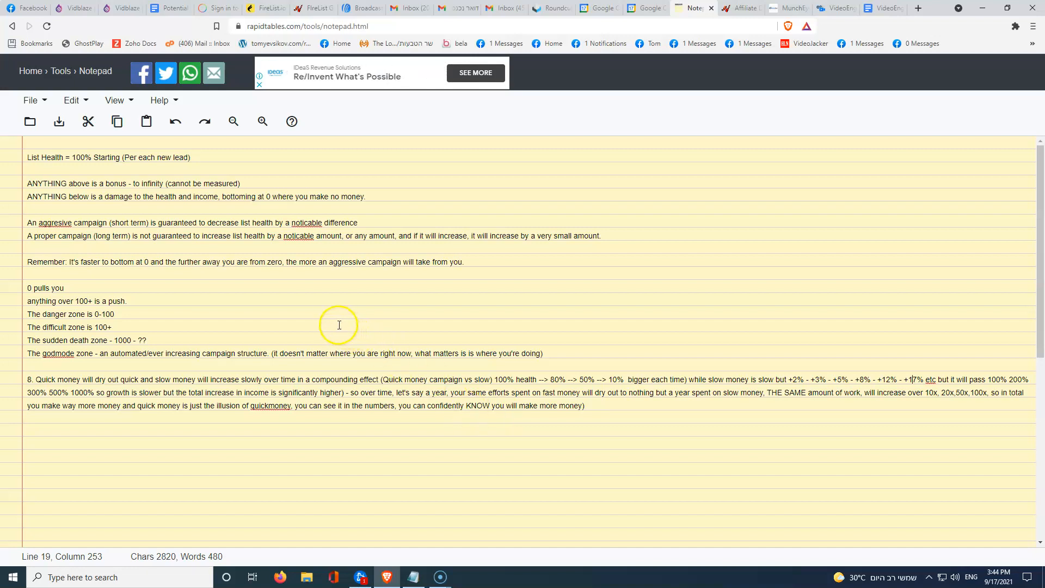
mouse_move(18, 530)
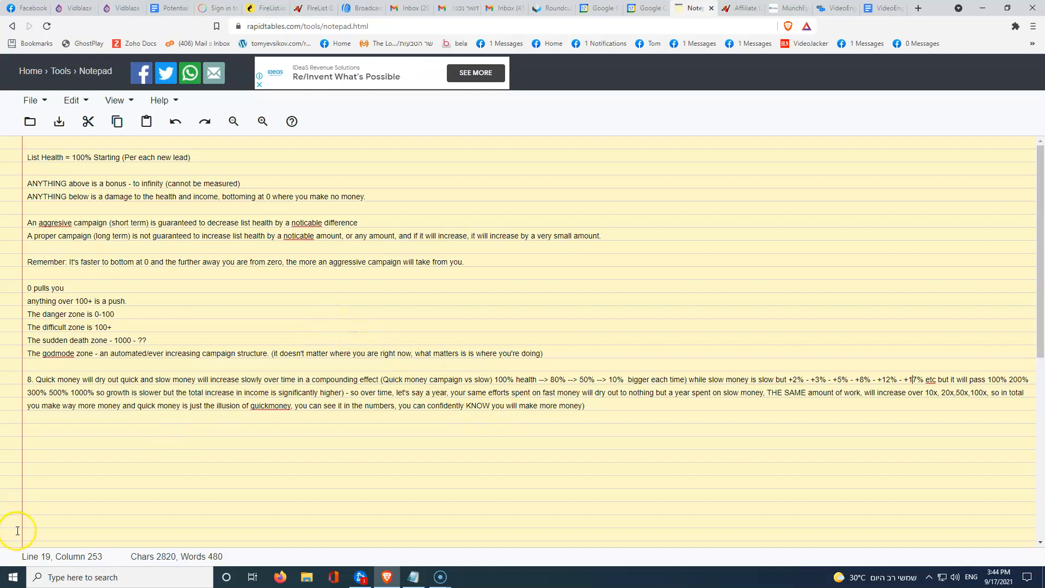